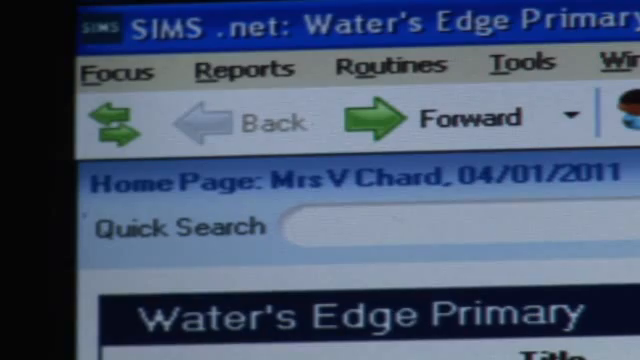
Step: Navigate via Focus > Communication > Communication Log to the Communication Browser
left_click(104, 62)
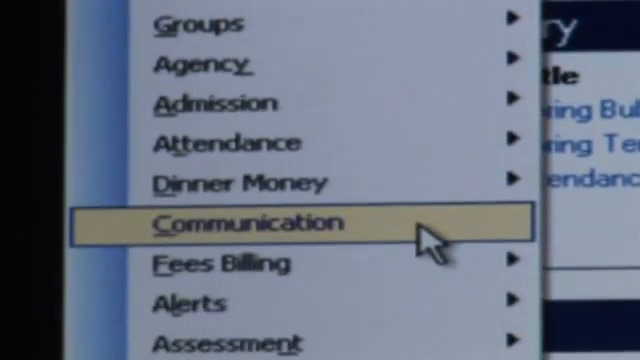
left_click(250, 222)
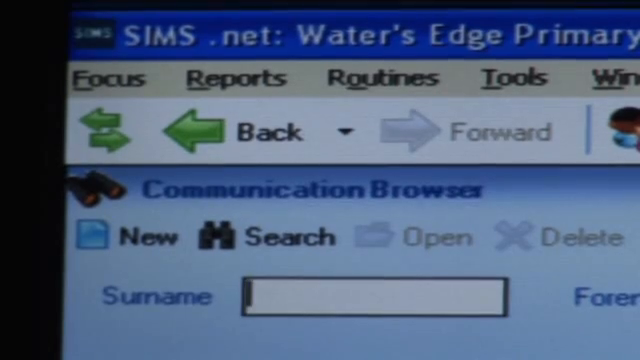
left_click(130, 232)
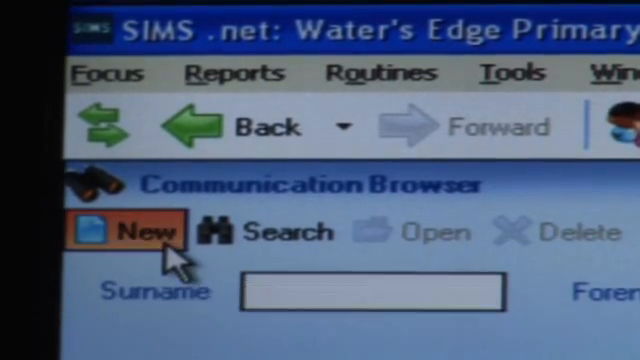
left_click(128, 232)
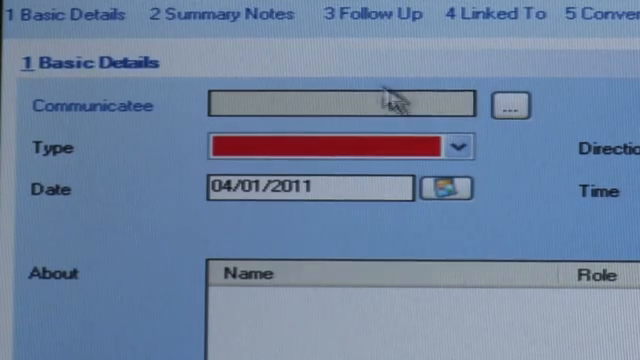
left_click(508, 104)
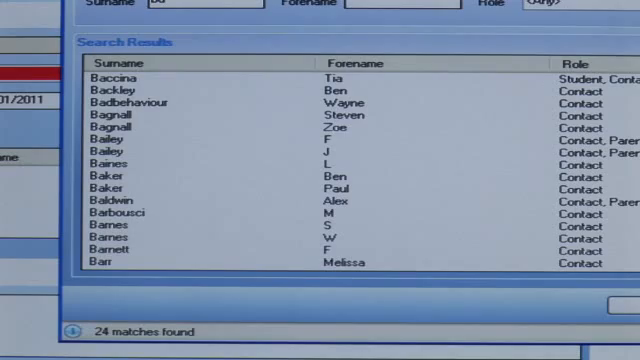
scroll("down", 3)
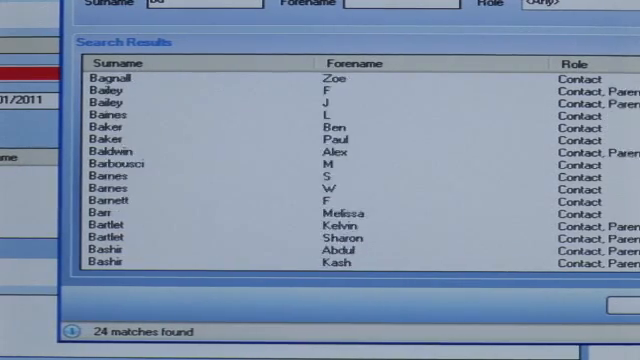
scroll("down", 3)
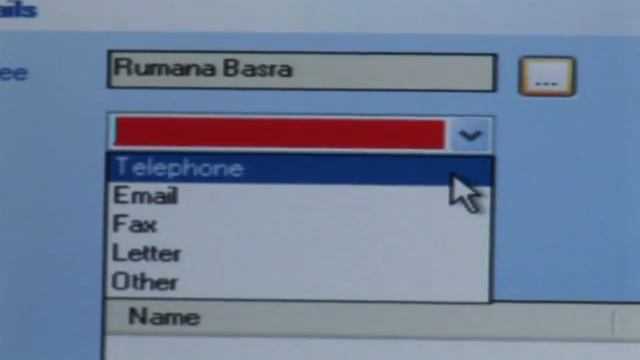
Step: Set the communication type to Telephone and choose the call's direction
left_click(184, 168)
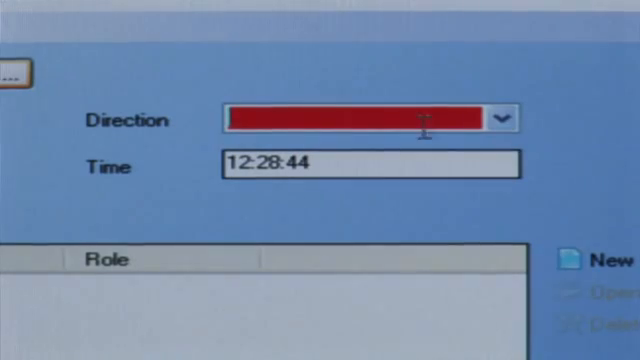
left_click(500, 120)
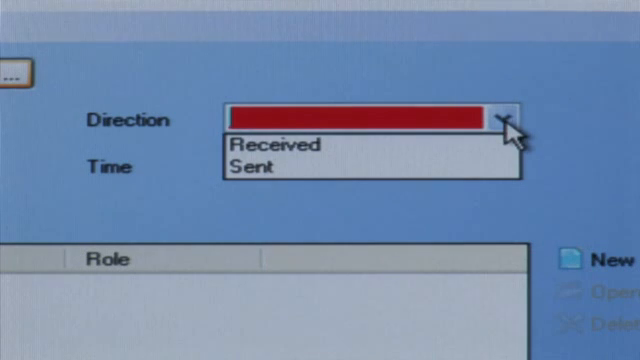
left_click(252, 168)
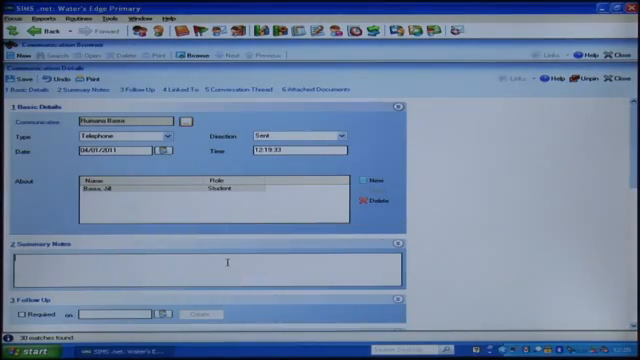
Step: Enter summary notes 'Discussion about SEN review scheduled'
type("Discussion about SEN re")
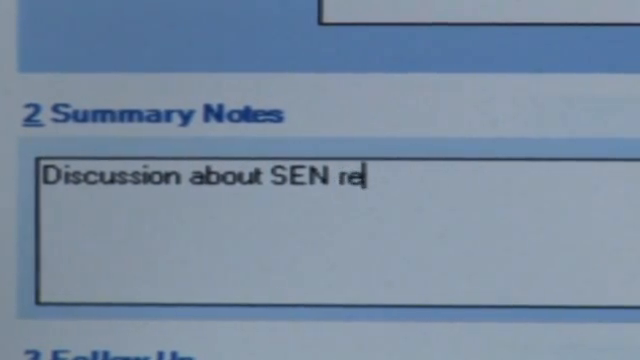
type("view scheduled")
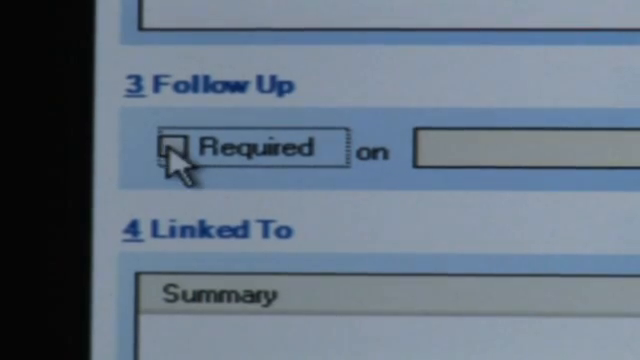
Step: Tick follow-up Required and begin entering the follow-up date
left_click(180, 148)
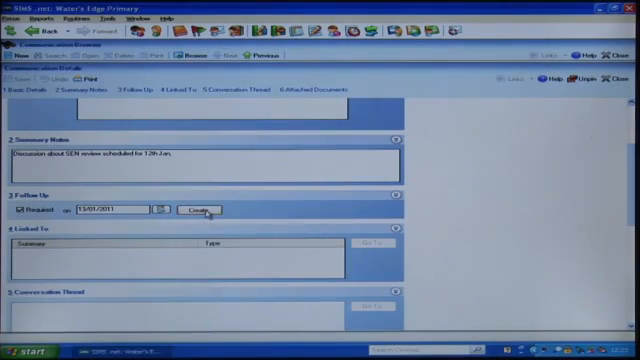
mouse_move(192, 212)
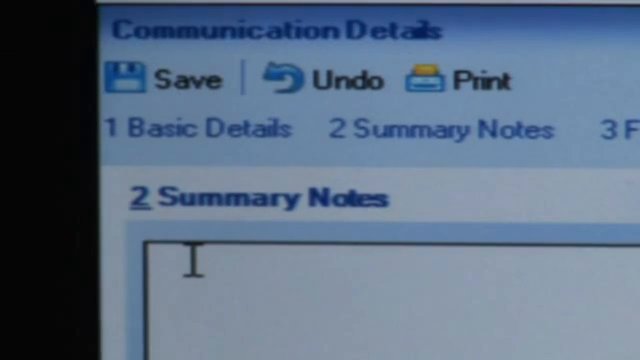
type("Fo")
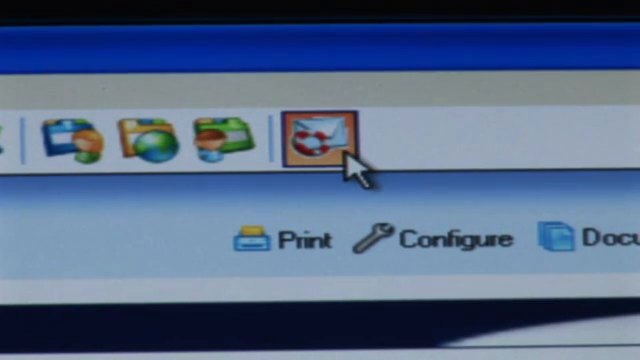
Step: Send an emergency alert to staff and acknowledge the 'Emergency alert sent.' message
left_click(312, 136)
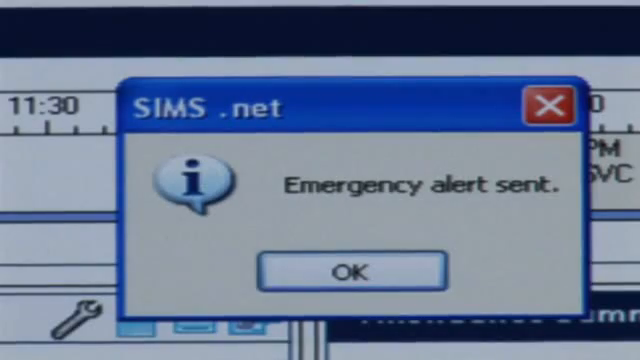
left_click(352, 272)
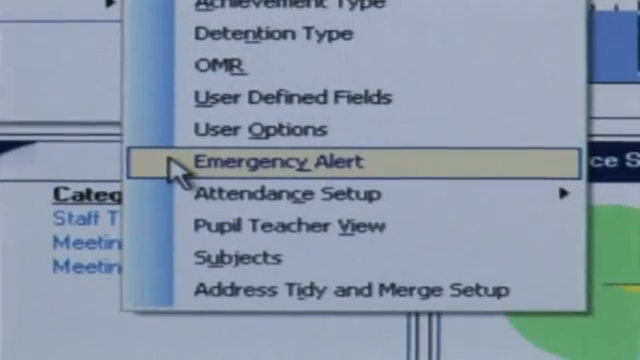
Step: Go to Tools > Setups > Emergency Alert to show the alert enabled for the selected staff
left_click(284, 160)
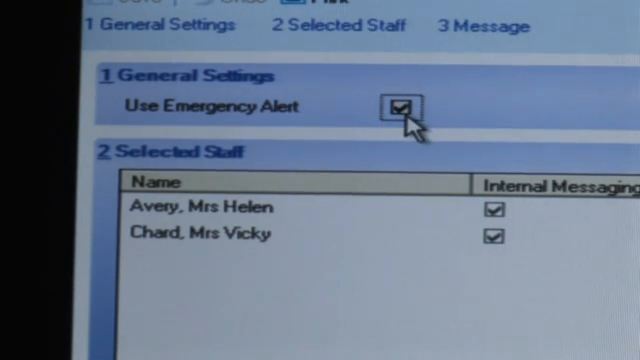
mouse_move(398, 232)
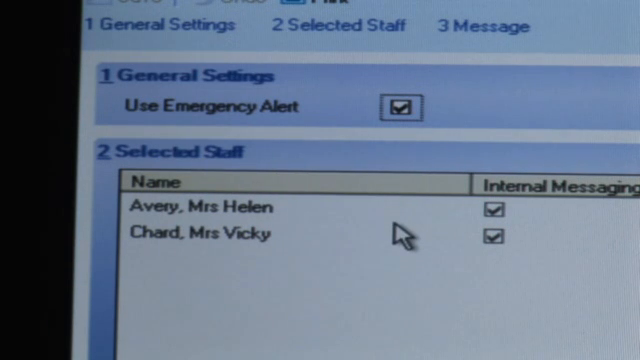